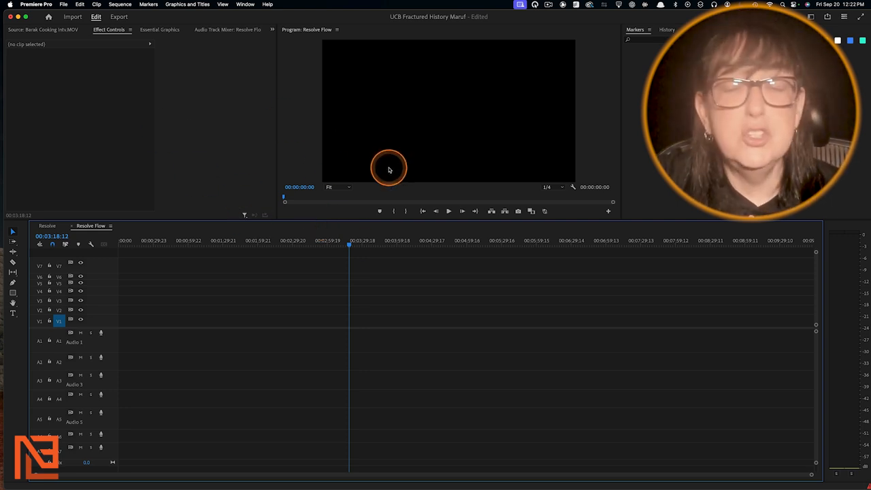
mouse_move(106, 95)
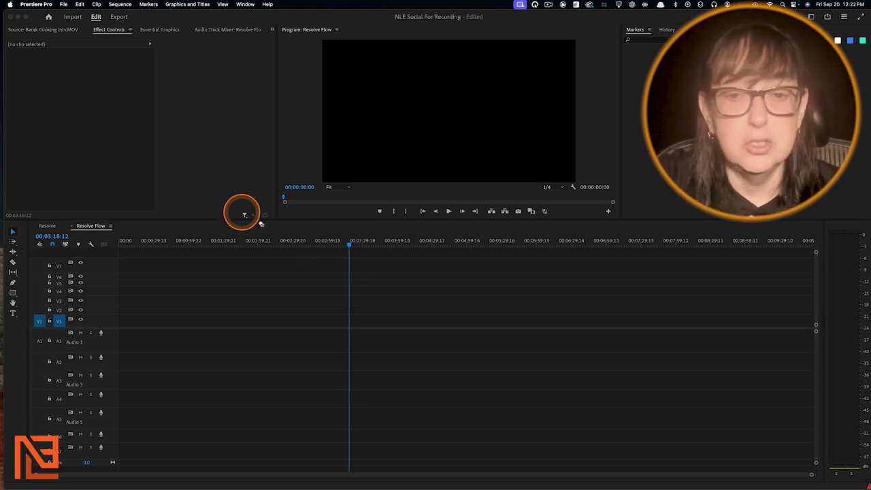
- Drag the Barak Cooking Intv.MOV video into V1 of the Resolve Flow sequence
left_click_drag(241, 212, 356, 318)
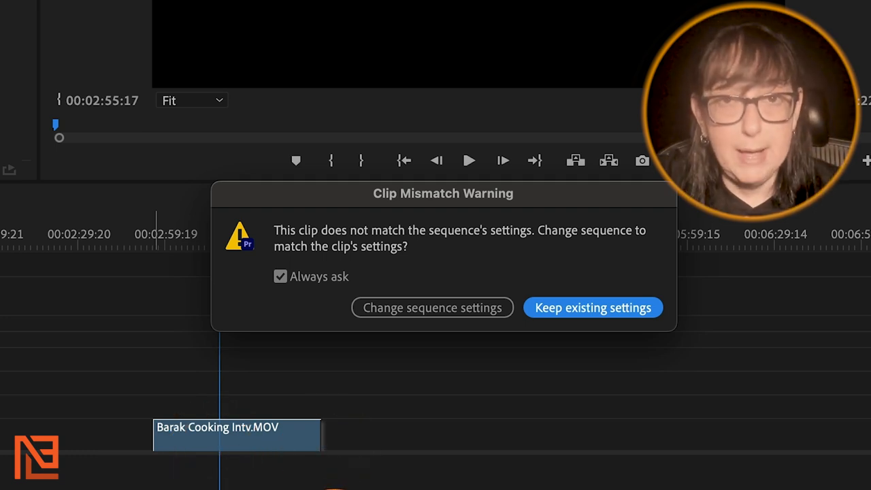
- Keep the existing sequence settings in the Clip Mismatch Warning dialog
left_click(593, 308)
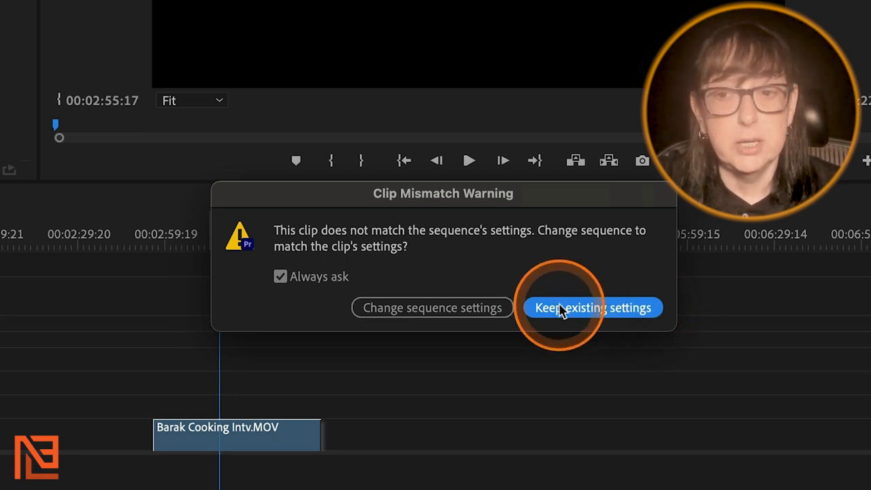
left_click(593, 307)
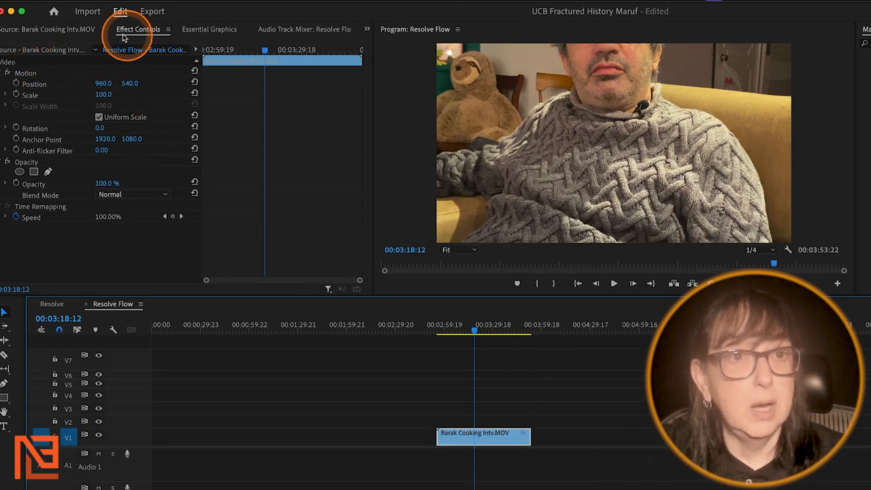
left_click(106, 94)
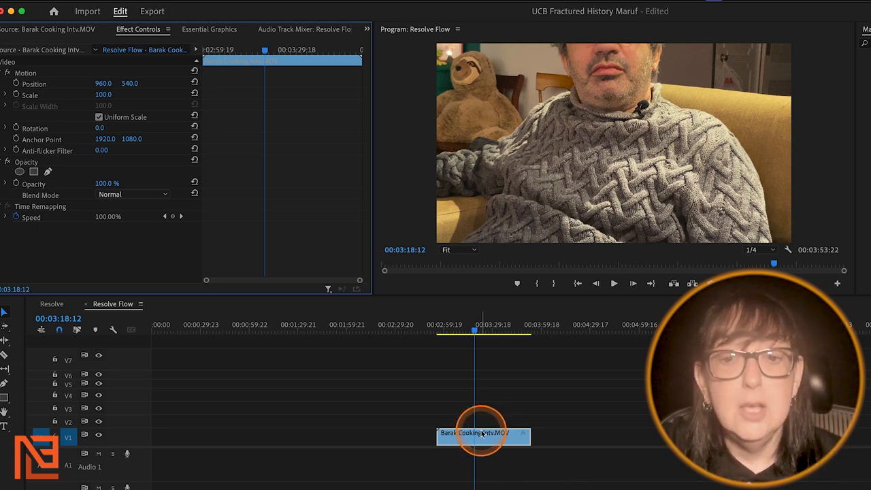
- Apply Scale to Frame Size to the interview clip, bringing its Scale to 50.0
right_click(483, 433)
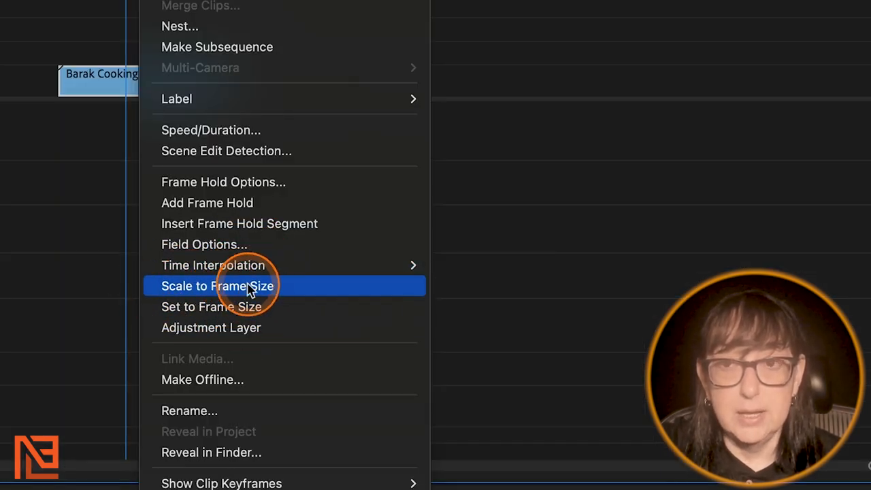
left_click(217, 285)
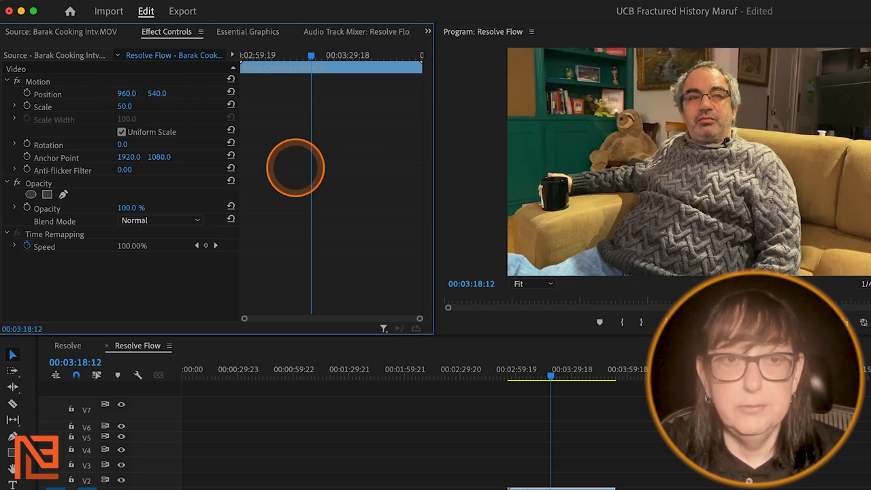
right_click(95, 74)
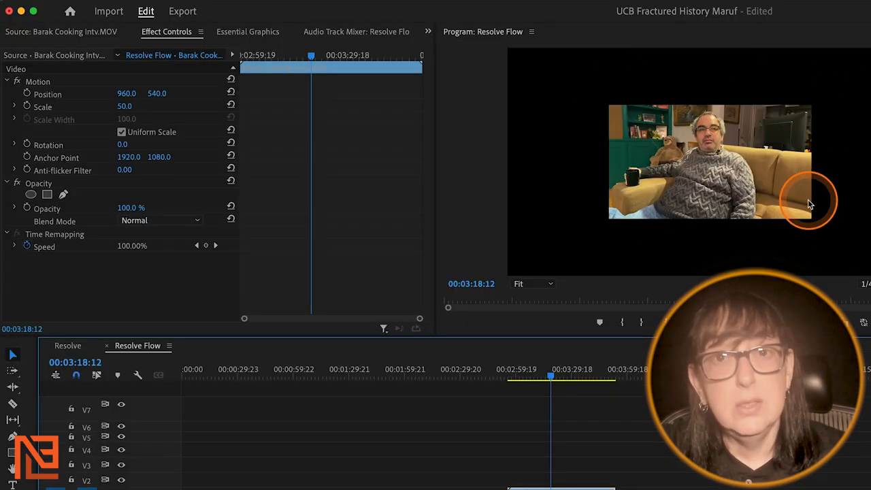
mouse_move(809, 214)
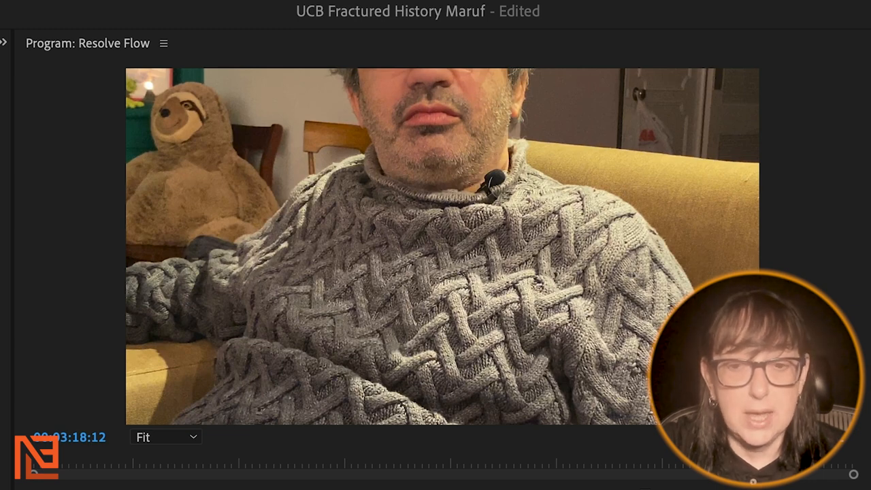
- Switch the interview clip to Set to Frame Size from its context menu
right_click(196, 109)
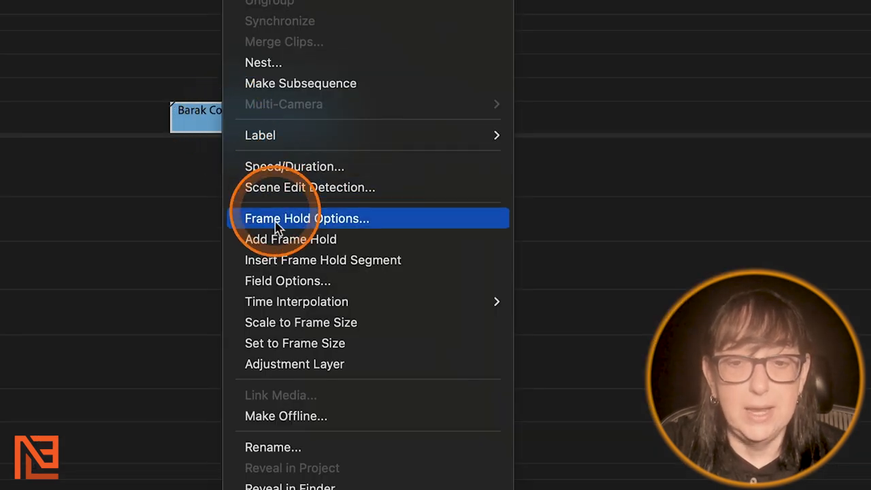
mouse_move(295, 343)
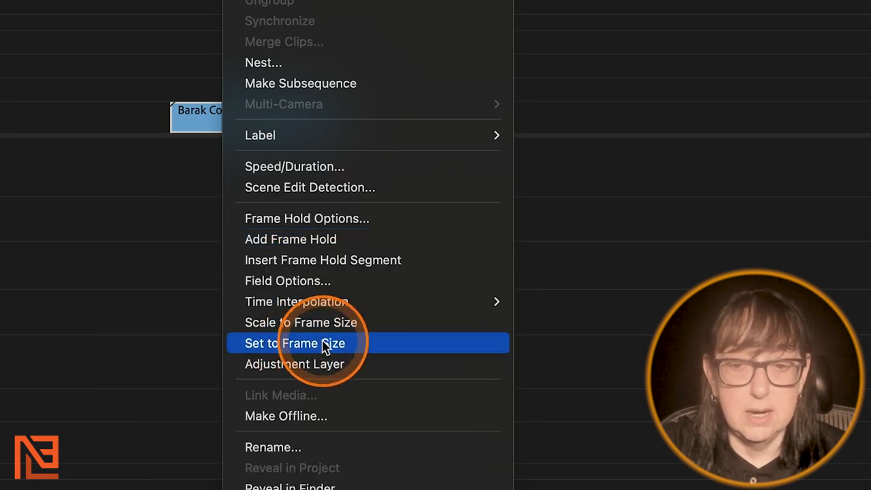
left_click(295, 343)
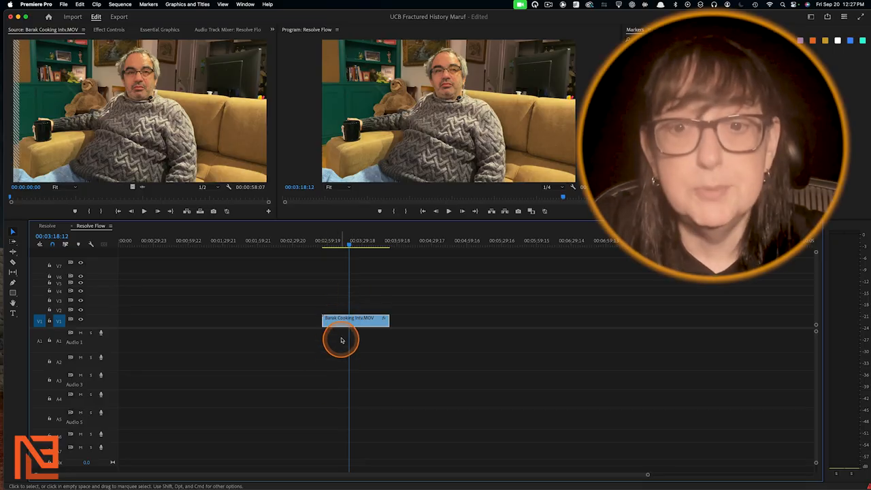
right_click(341, 340)
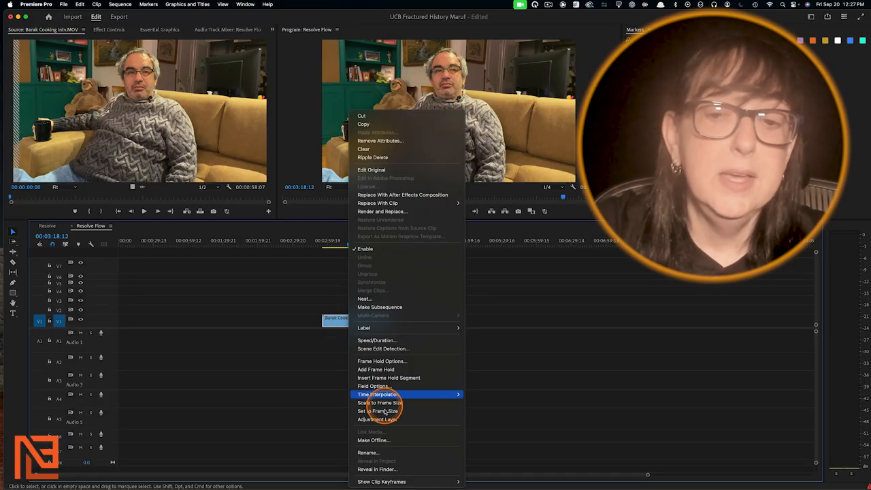
mouse_move(298, 252)
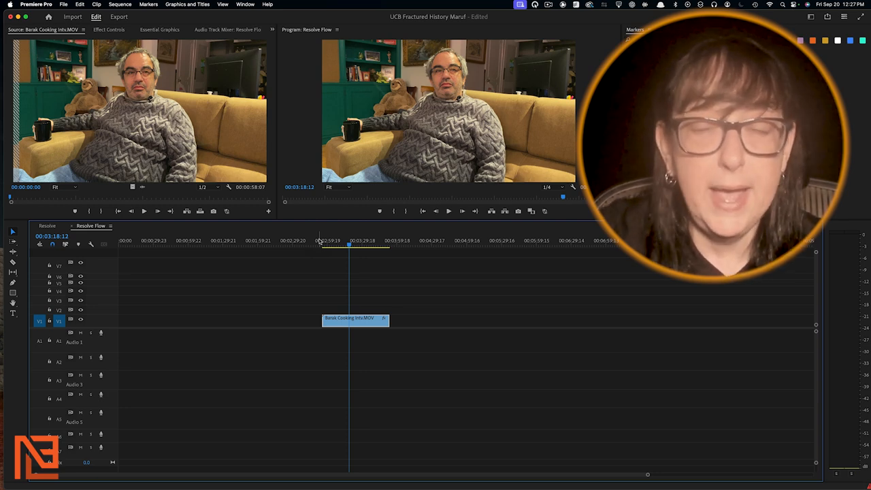
left_click(347, 320)
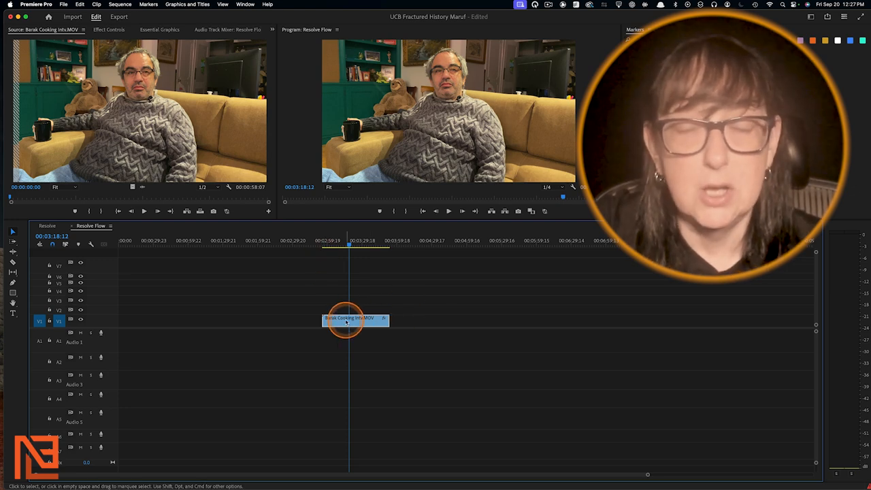
right_click(347, 320)
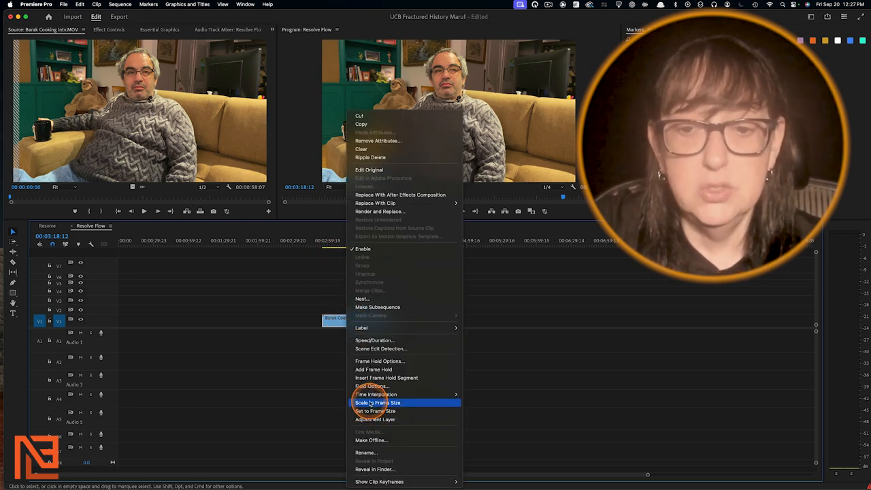
mouse_move(371, 411)
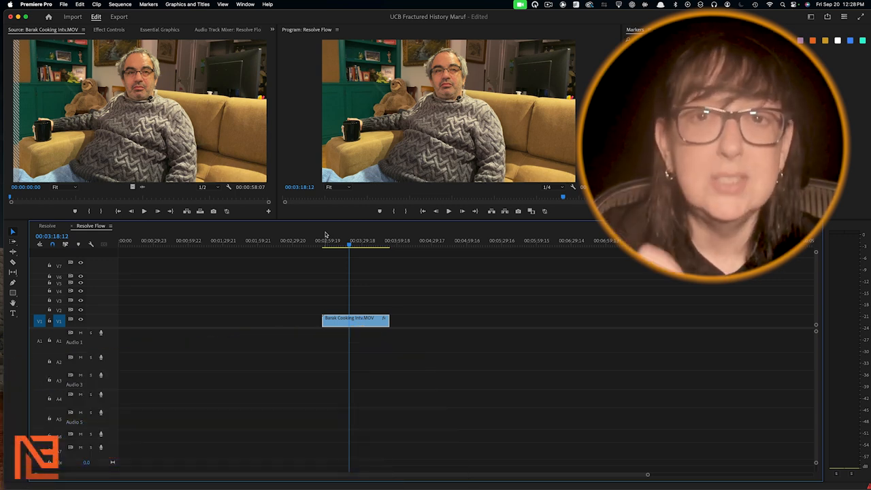
- Set Default Media Scaling to 'Set to frame size' in the Media preferences
left_click(365, 240)
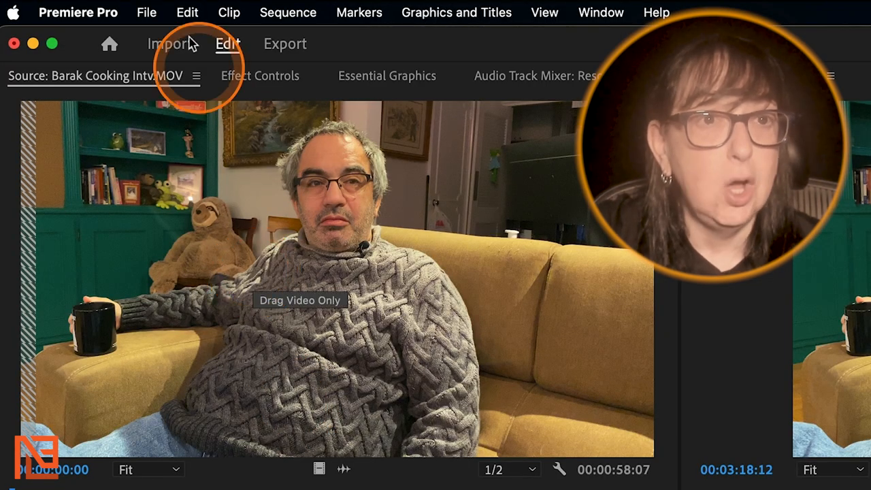
left_click(77, 13)
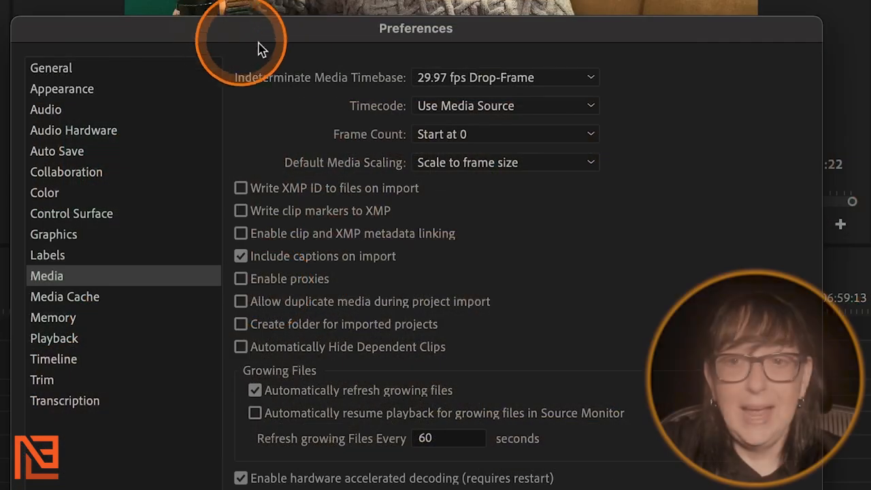
mouse_move(419, 170)
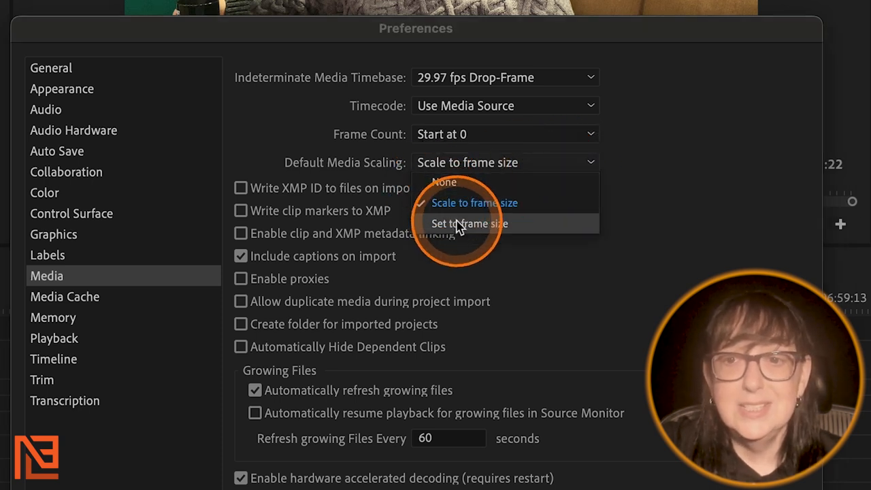
left_click(470, 223)
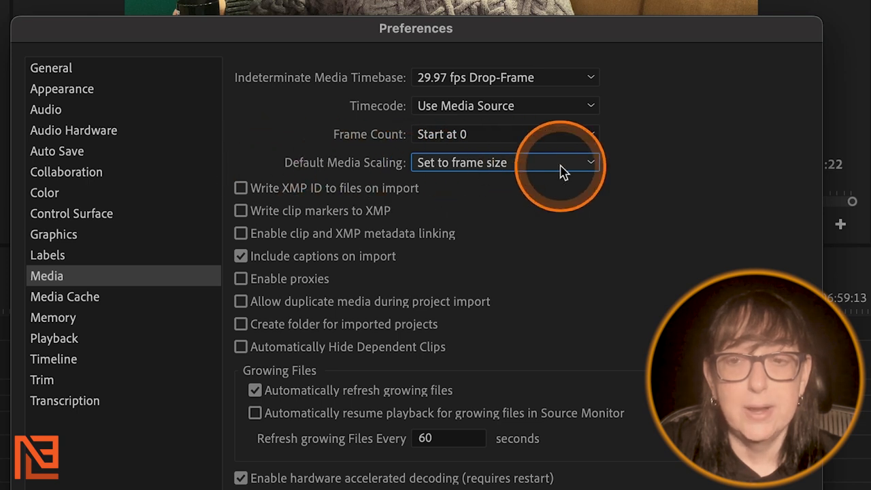
mouse_move(571, 266)
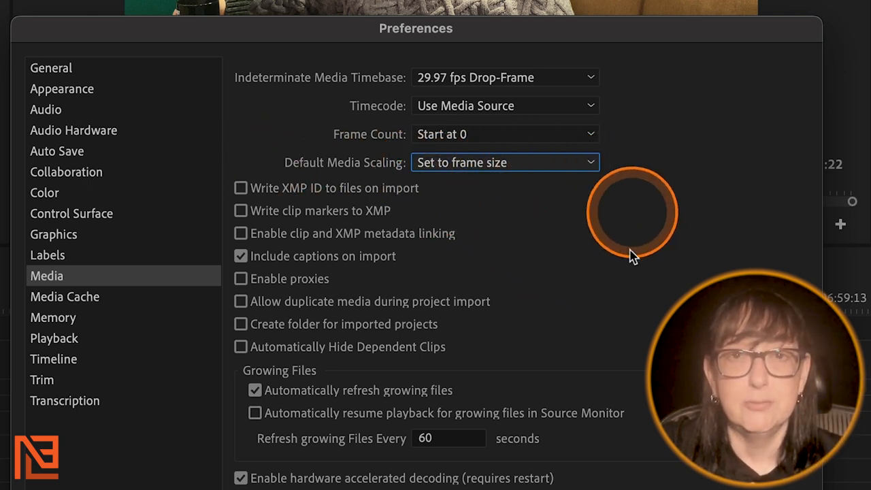
mouse_move(609, 275)
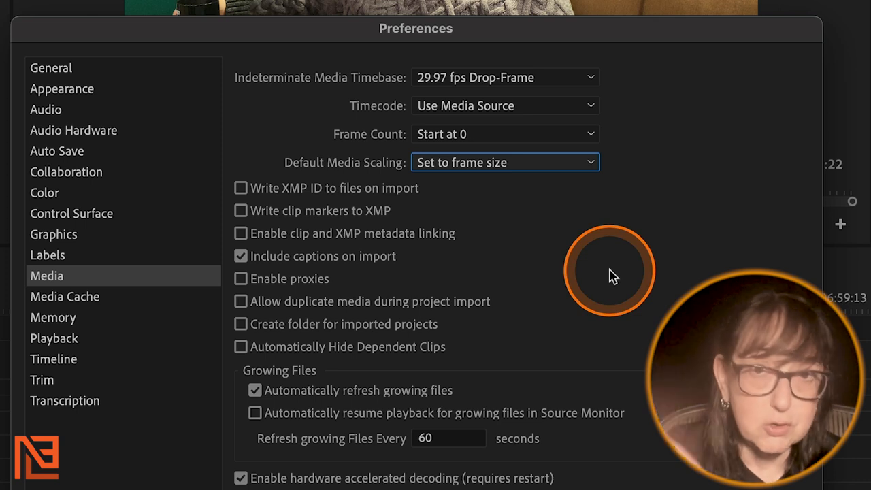